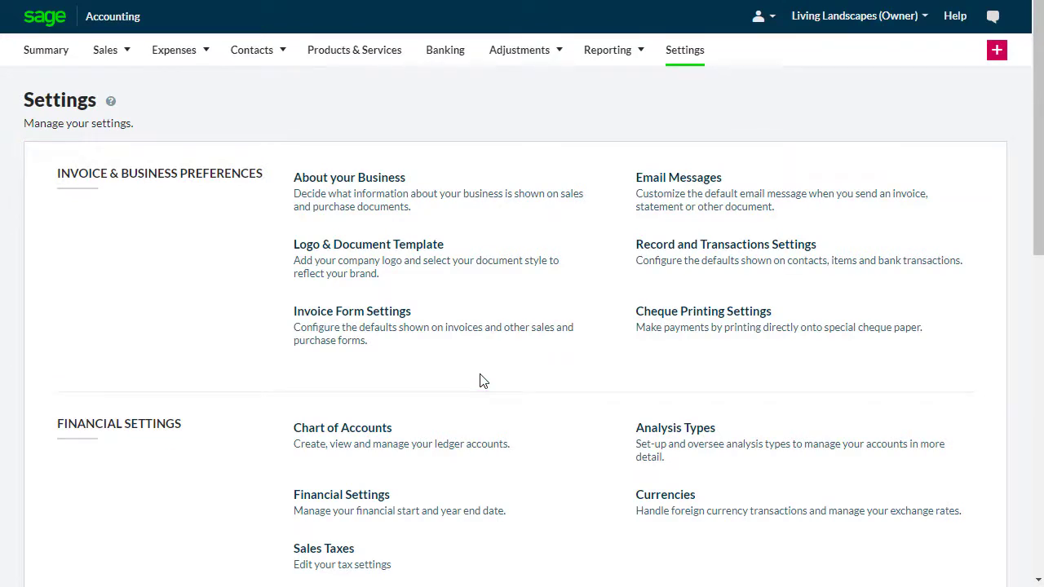
Bring up the About your Business form with Living Landscapes' name and trading address.
left_click(349, 176)
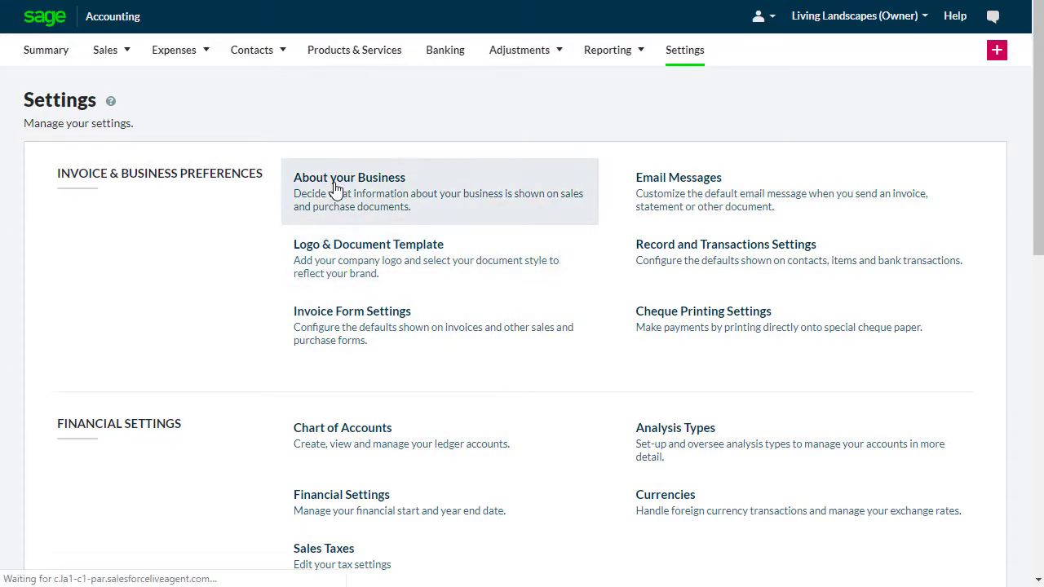
left_click(349, 176)
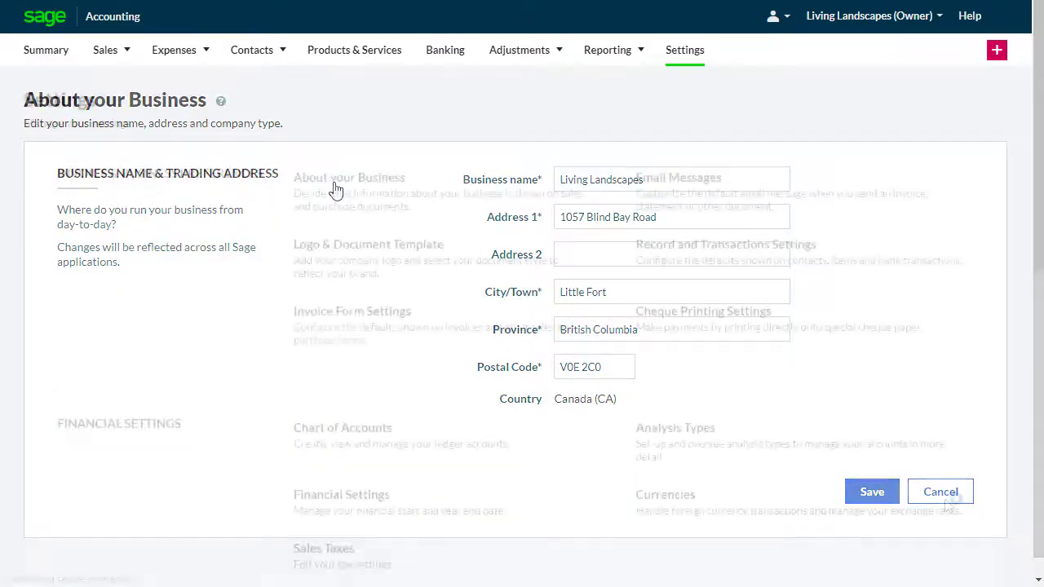
Discard the business form and choose the Pepper Logo Left (Product) document layout.
left_click(939, 491)
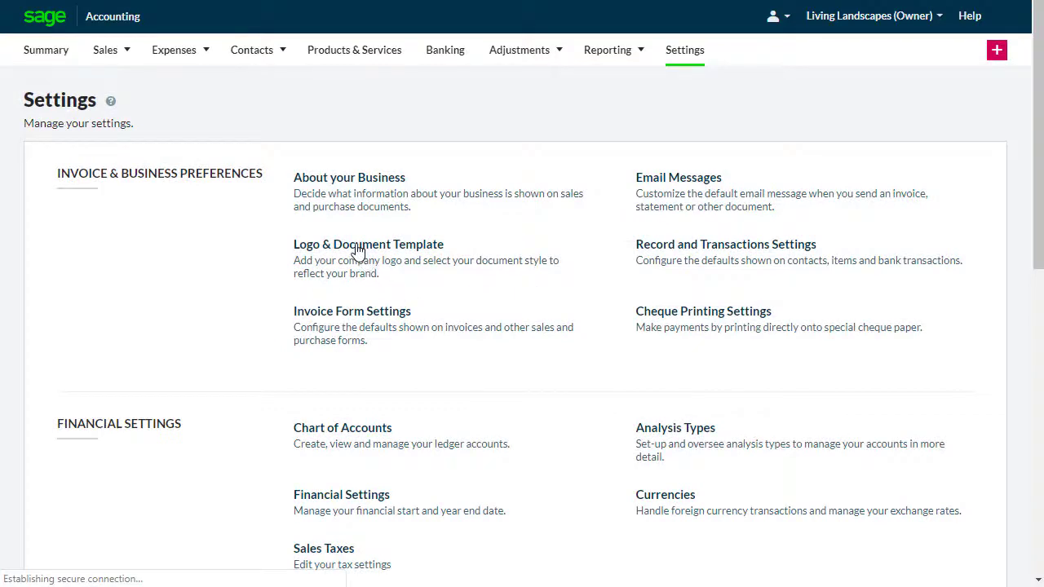
left_click(369, 244)
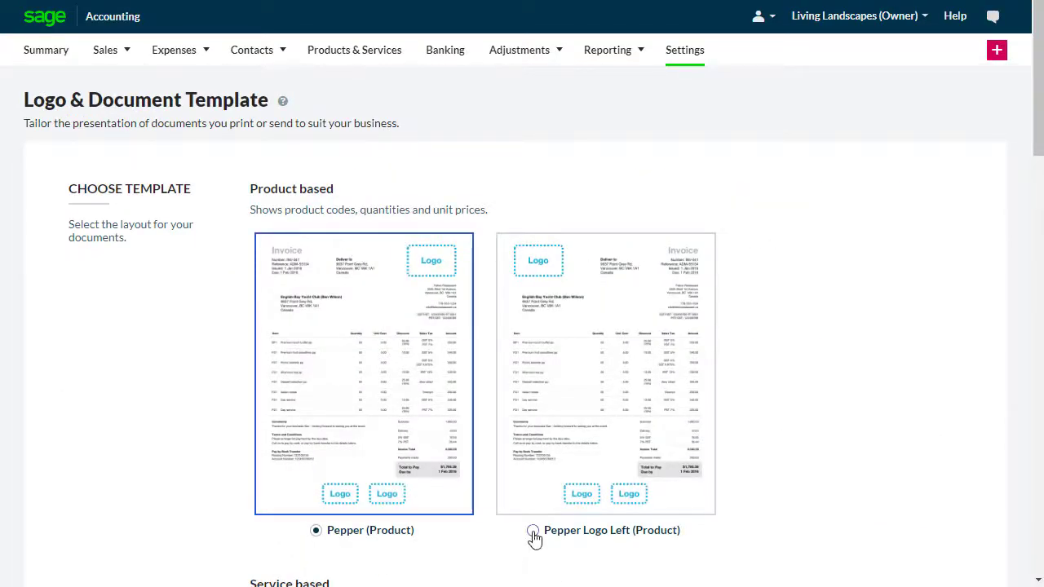
left_click(531, 530)
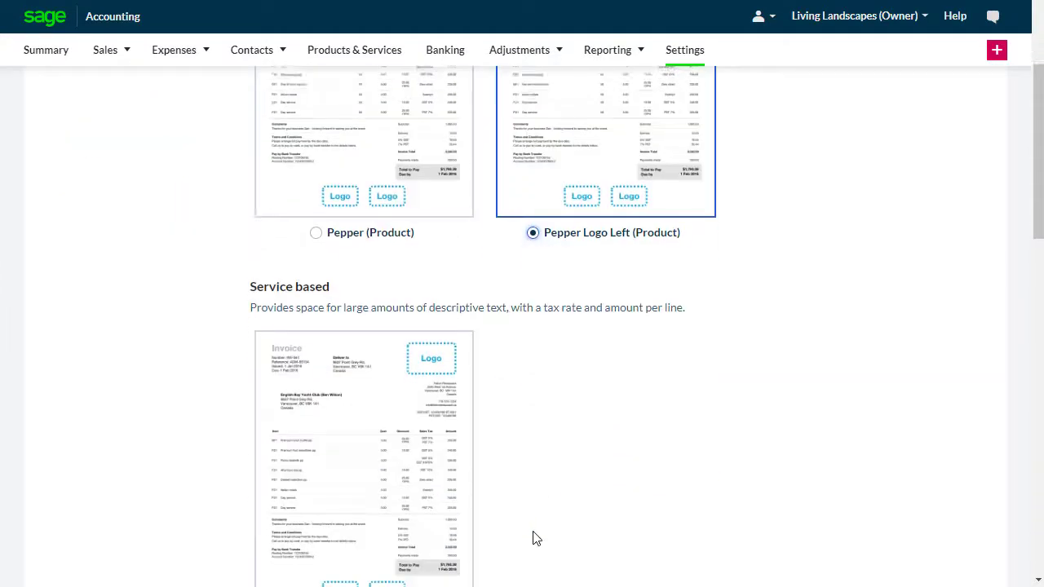
Apply the pink theme colour and save the Logo & Document Template.
scroll("down", 3)
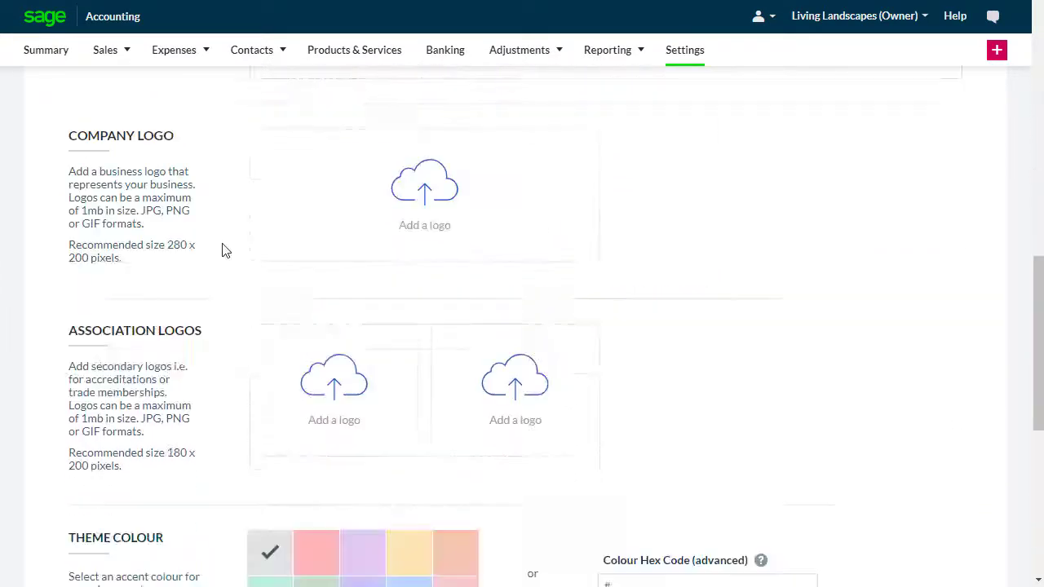
scroll("down", 3)
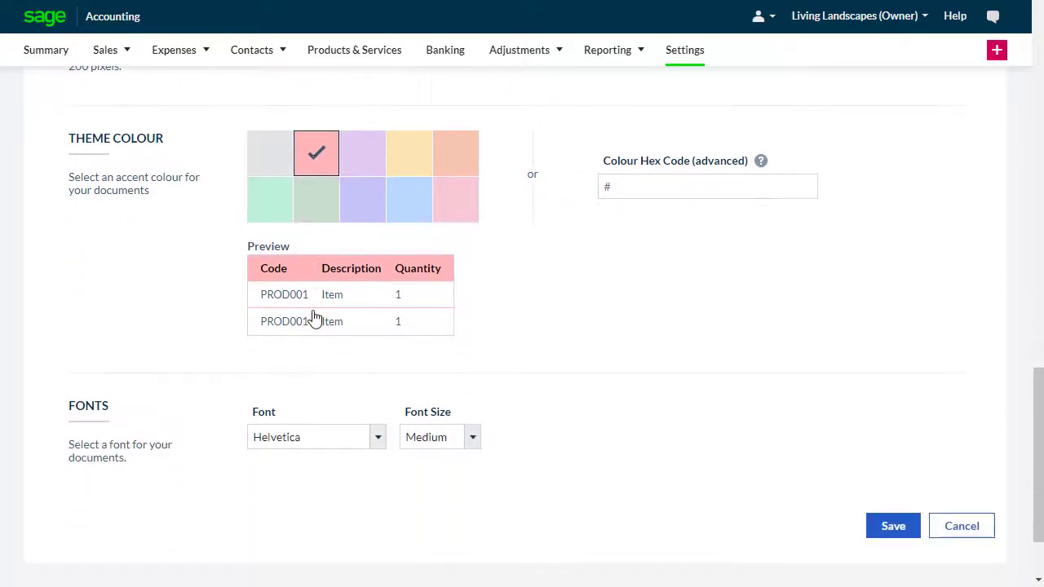
scroll("down", 3)
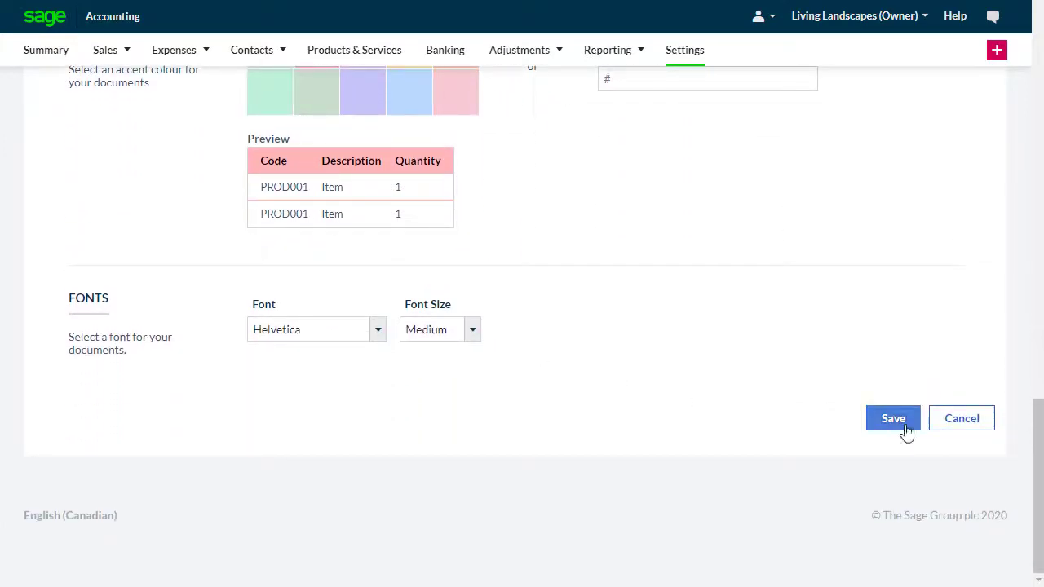
left_click(892, 417)
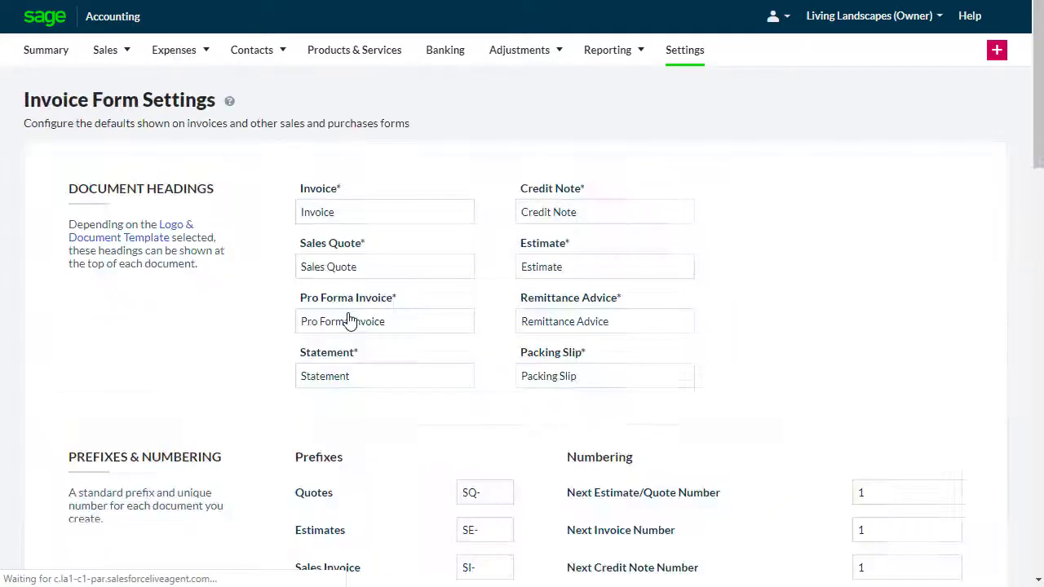
Set the Invoice heading to Sales Invoice and Sales Quote to Quote, then save the form settings.
left_click(385, 212)
type("Sales ")
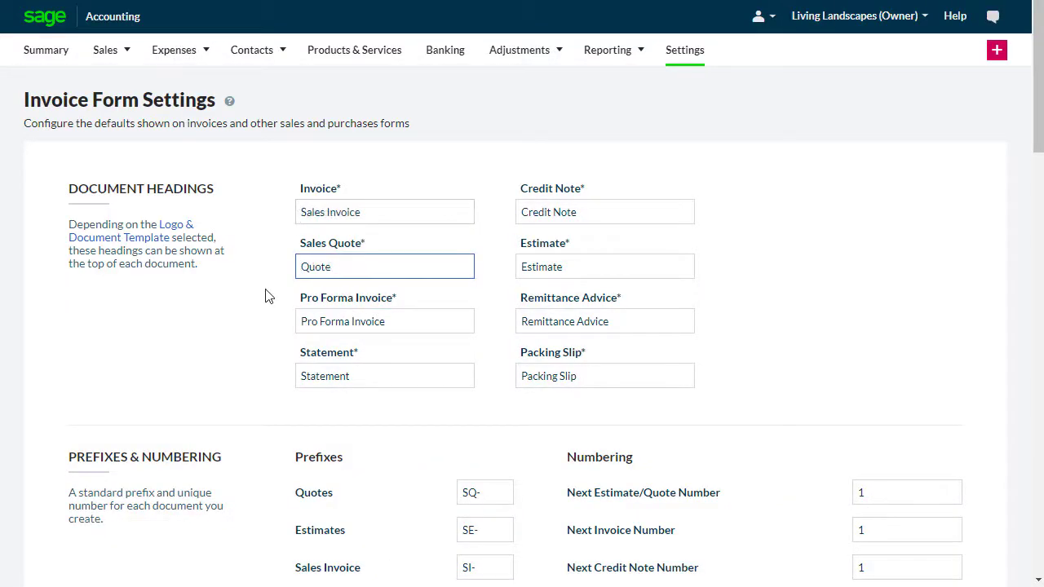
scroll("down", 3)
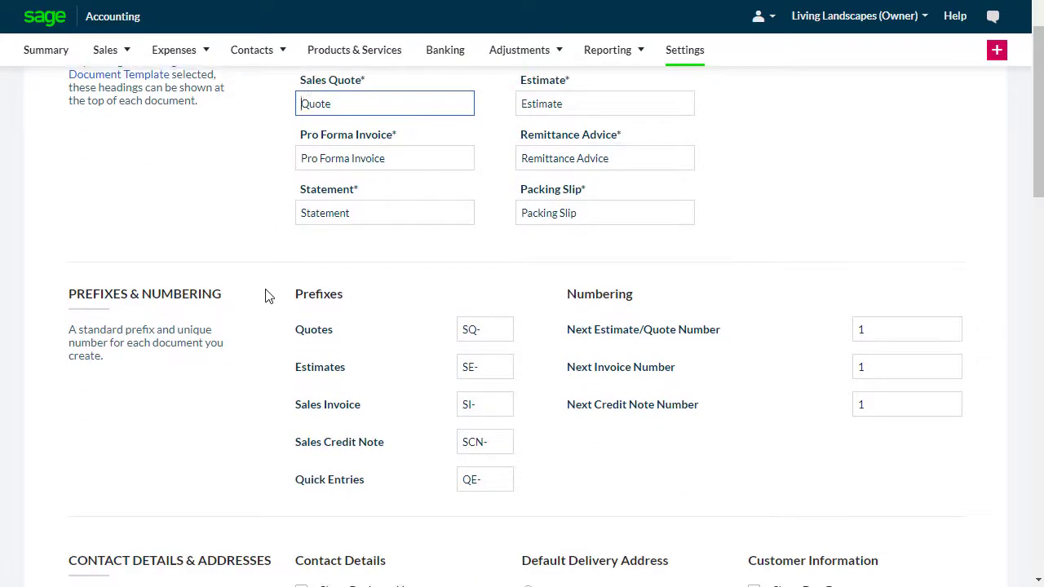
scroll("down", 3)
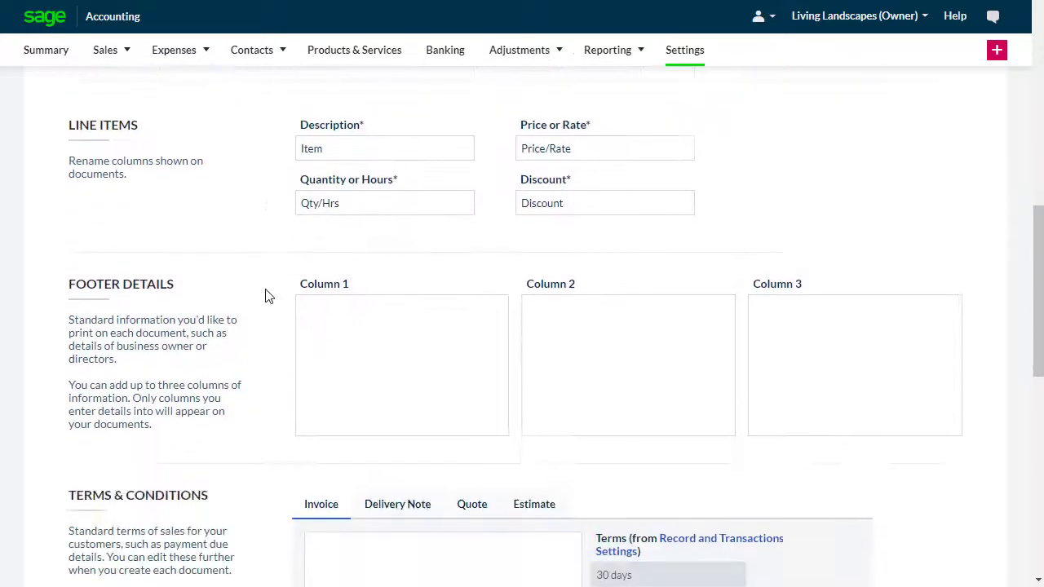
scroll("down", 3)
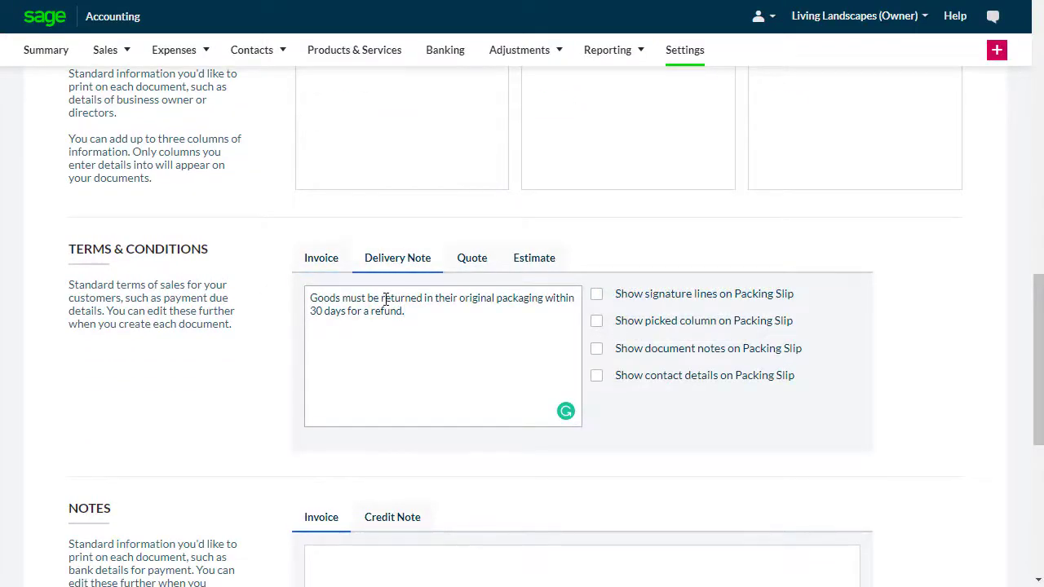
left_click(685, 49)
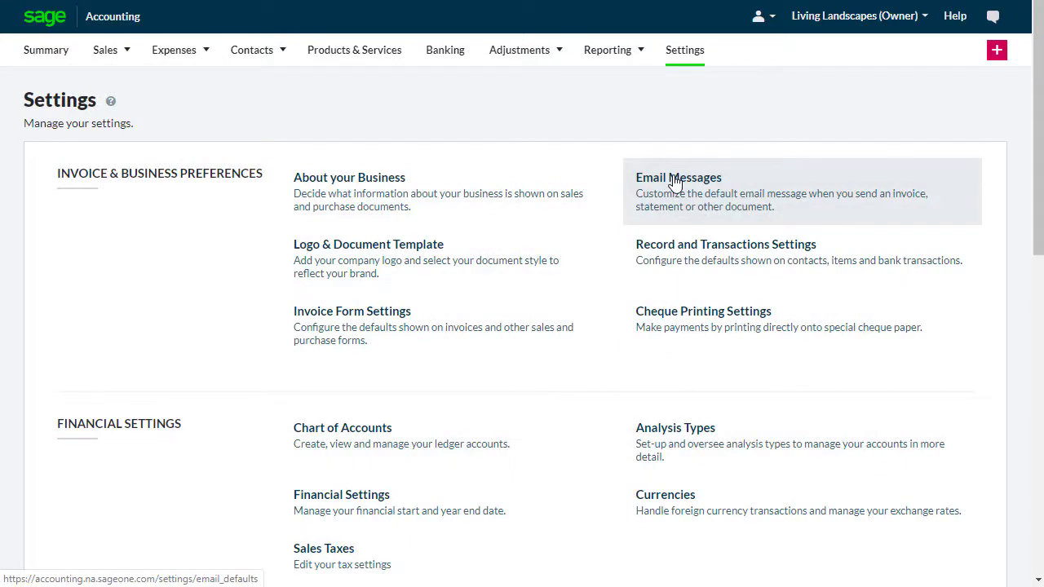
left_click(678, 176)
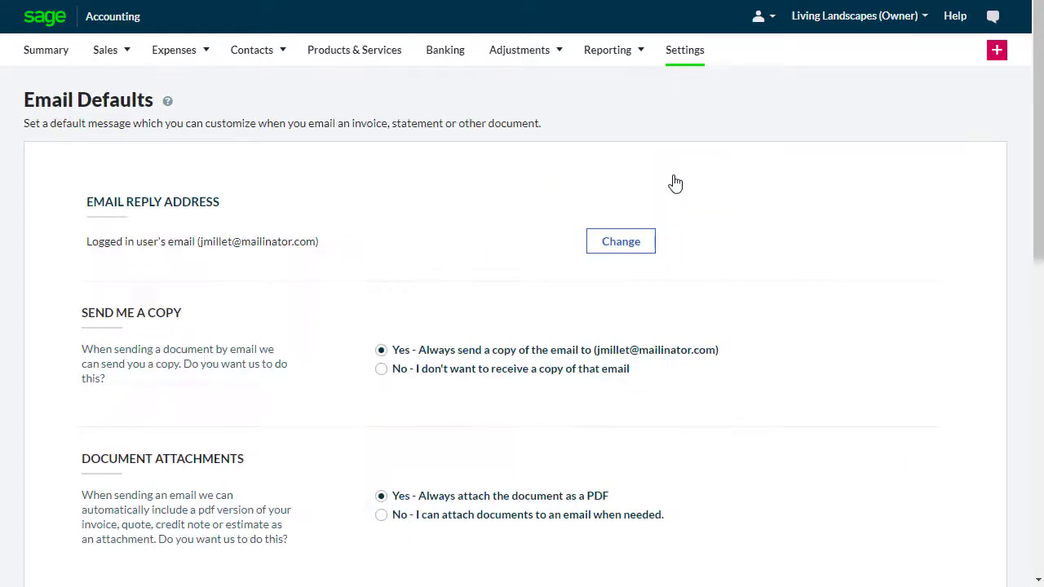
scroll("down", 3)
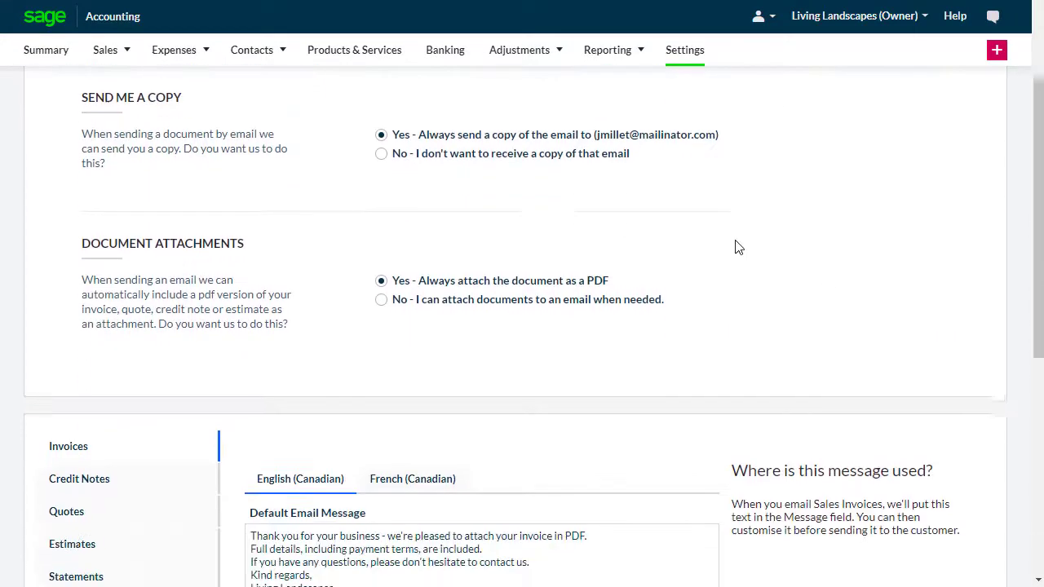
scroll("down", 3)
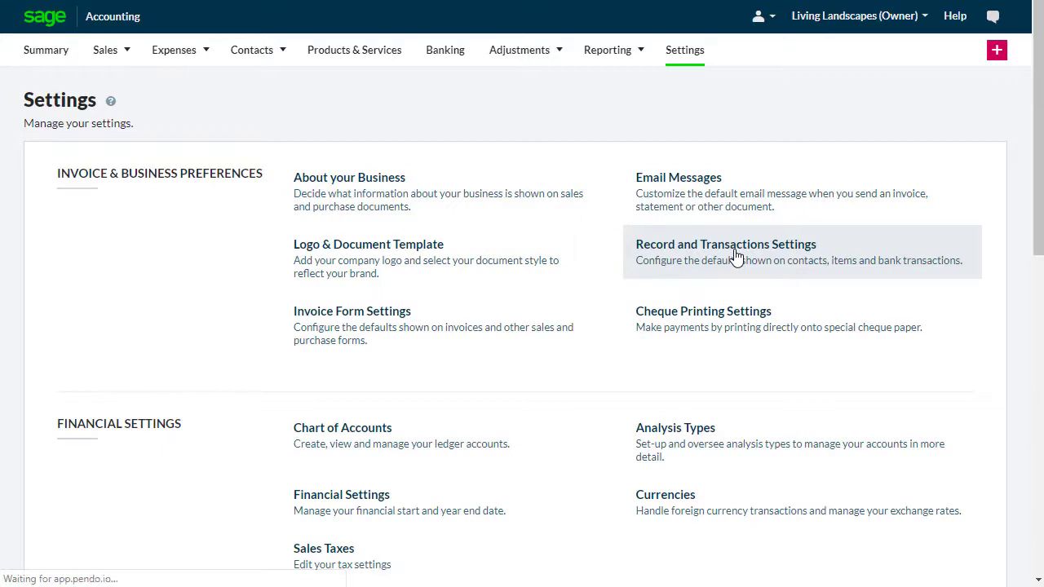
Review the Customers, Vendors and Payments & Receipts default ledger accounts and ageing periods.
left_click(725, 244)
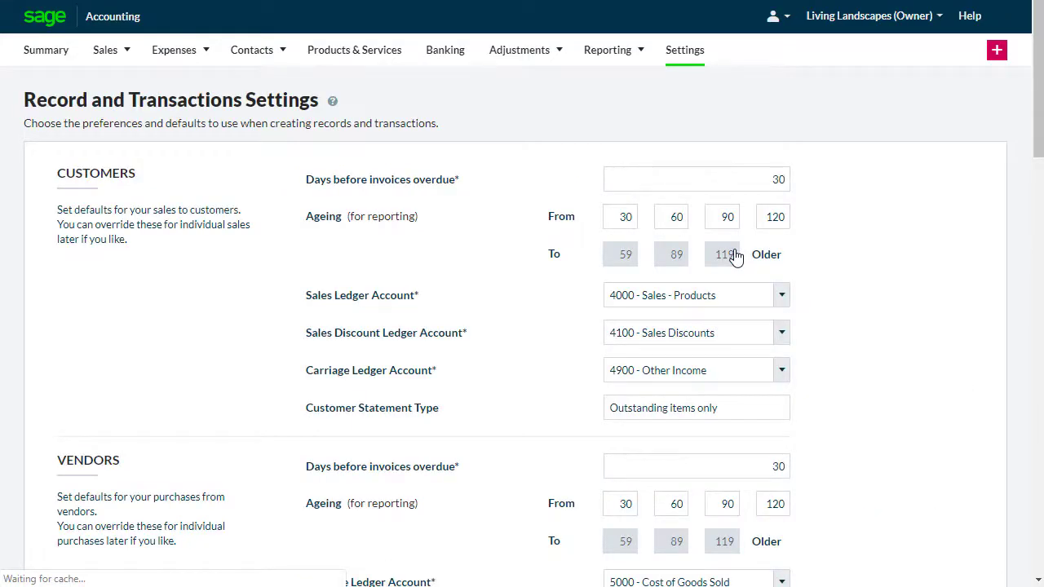
mouse_move(861, 281)
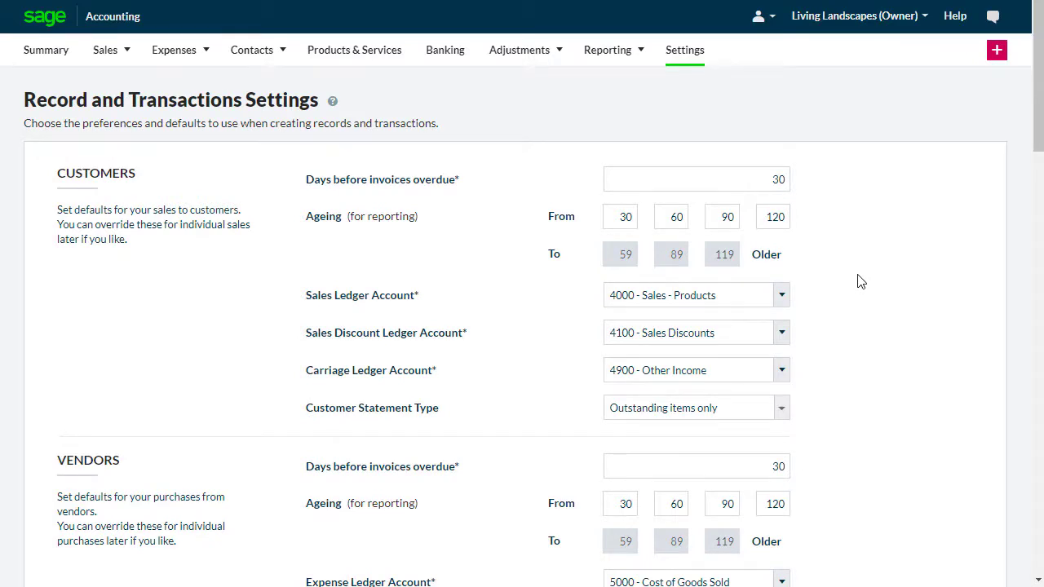
scroll("down", 3)
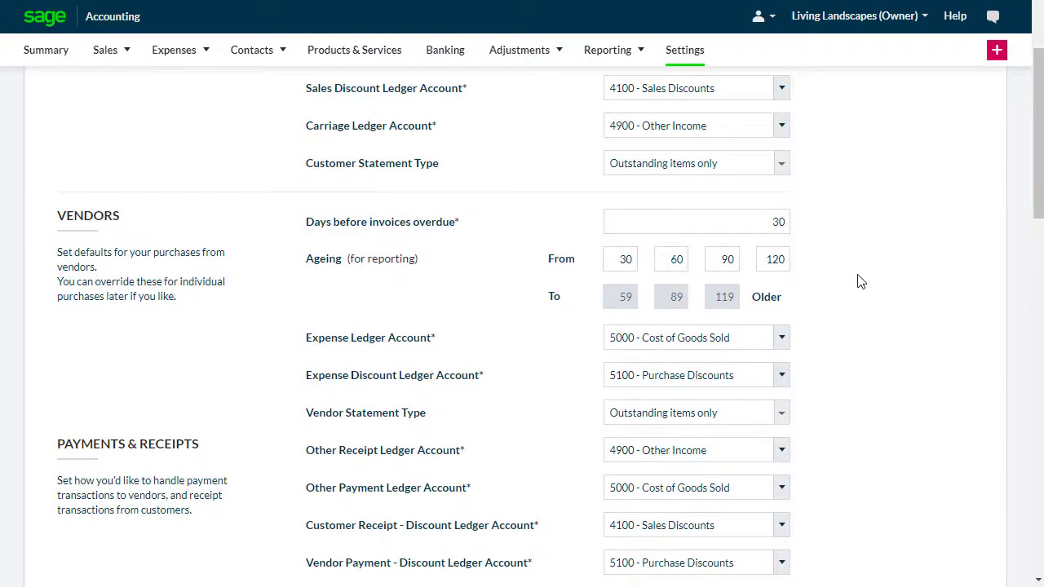
scroll("down", 3)
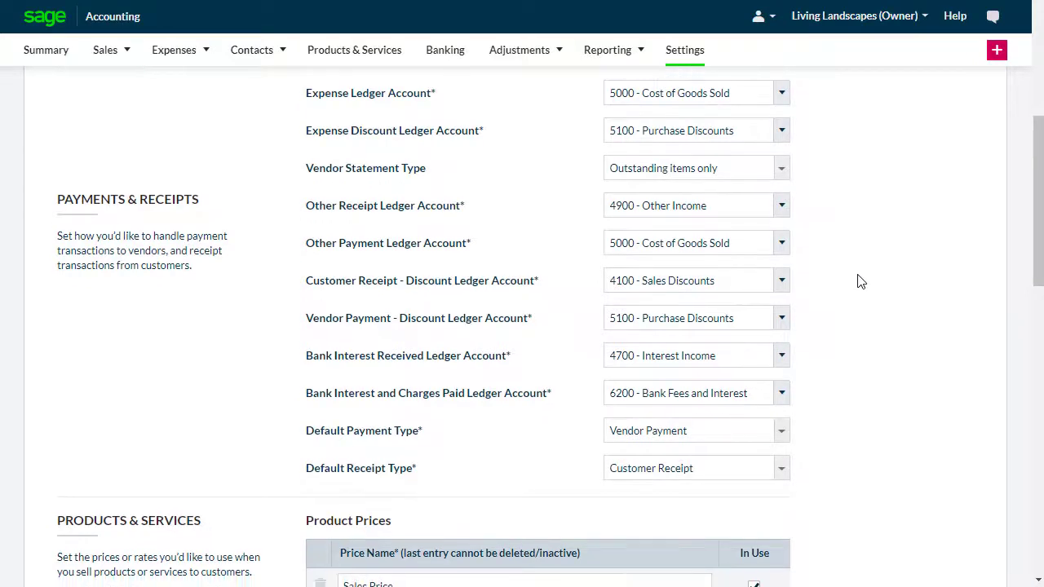
Enter 'Spring Sale' as a new product price name under Products & Services.
scroll("down", 3)
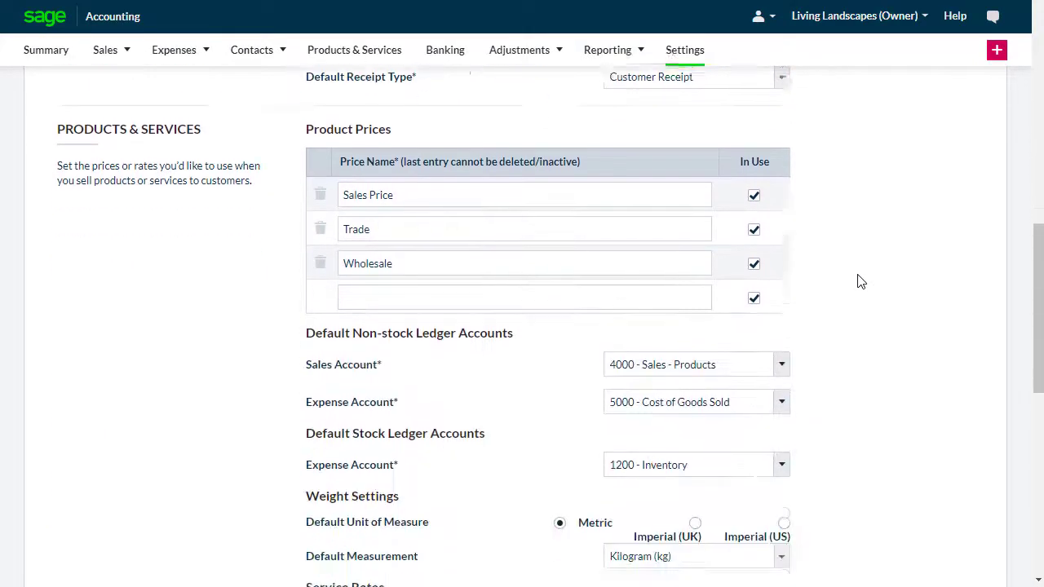
scroll("down", 3)
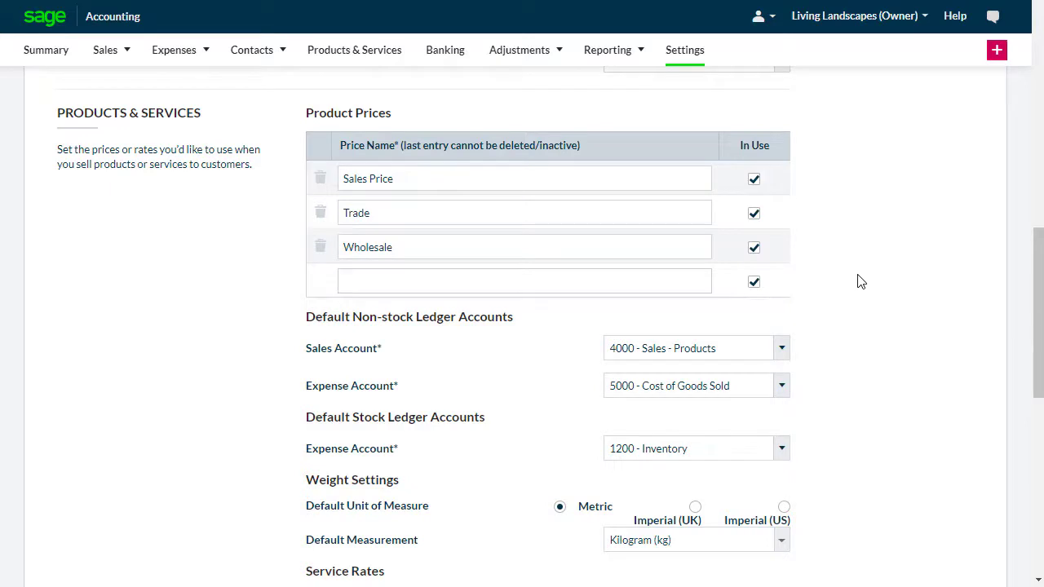
left_click(523, 281)
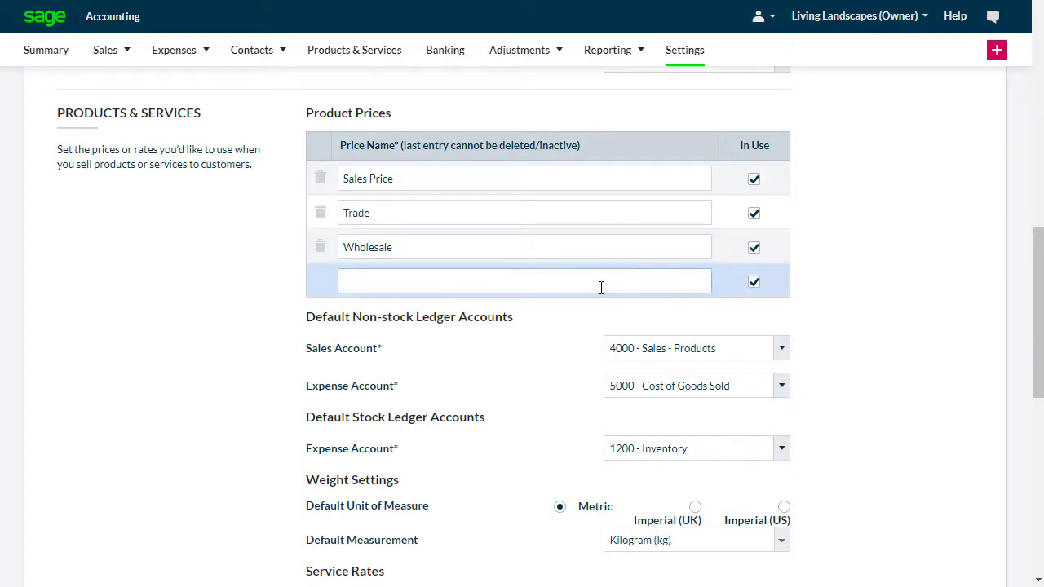
type("Spring")
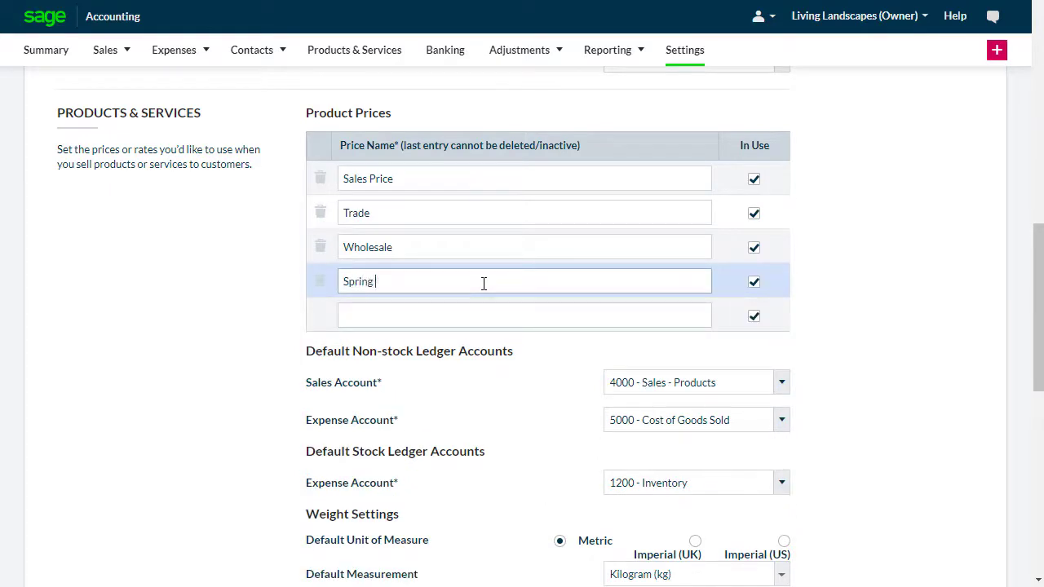
type("Sale")
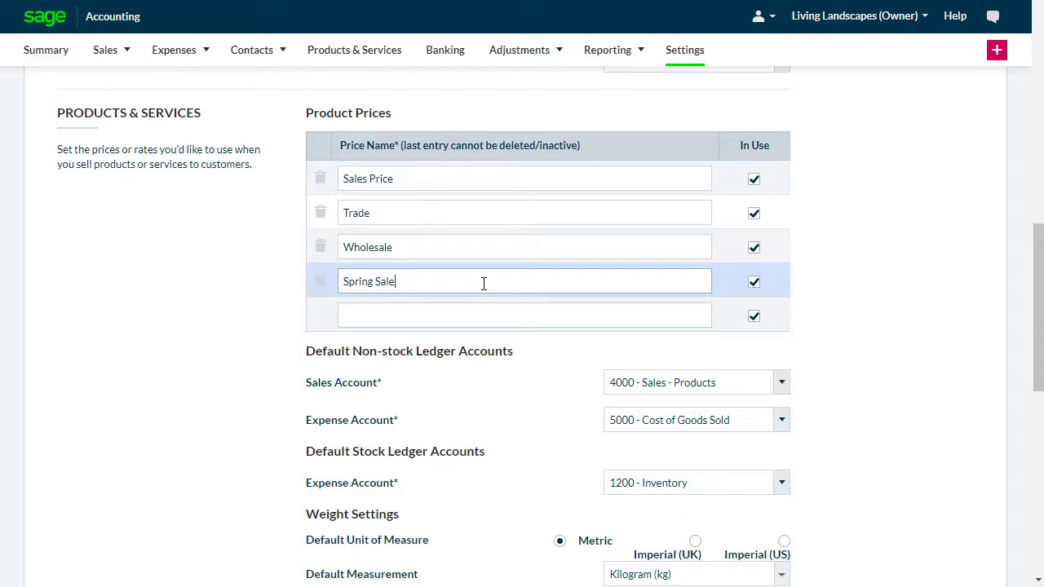